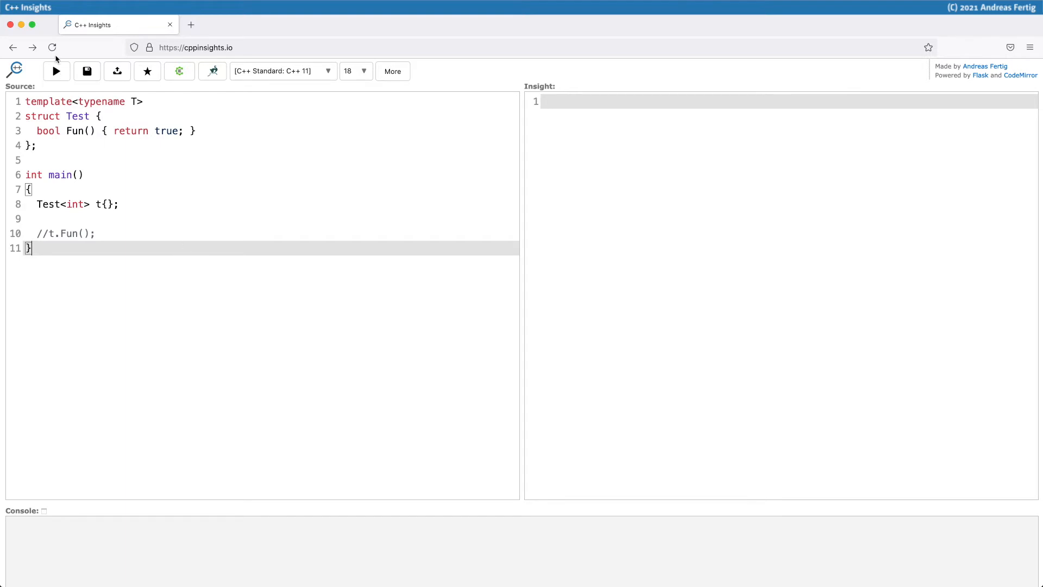
# - Run the insight and highlight Fun's bodiless declaration in the Test<int> instantiation
pyautogui.click(56, 71)
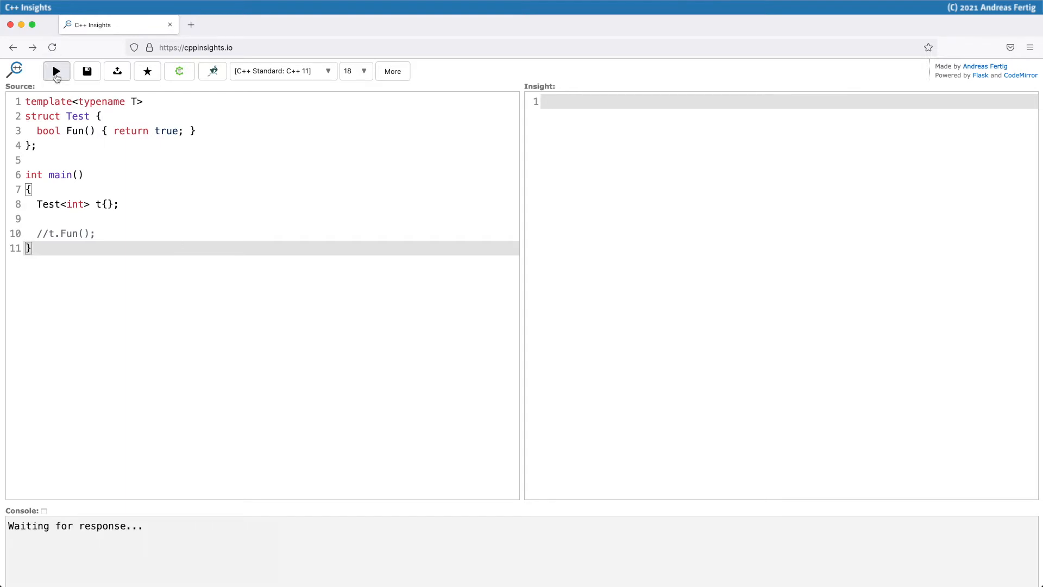
pyautogui.click(56, 71)
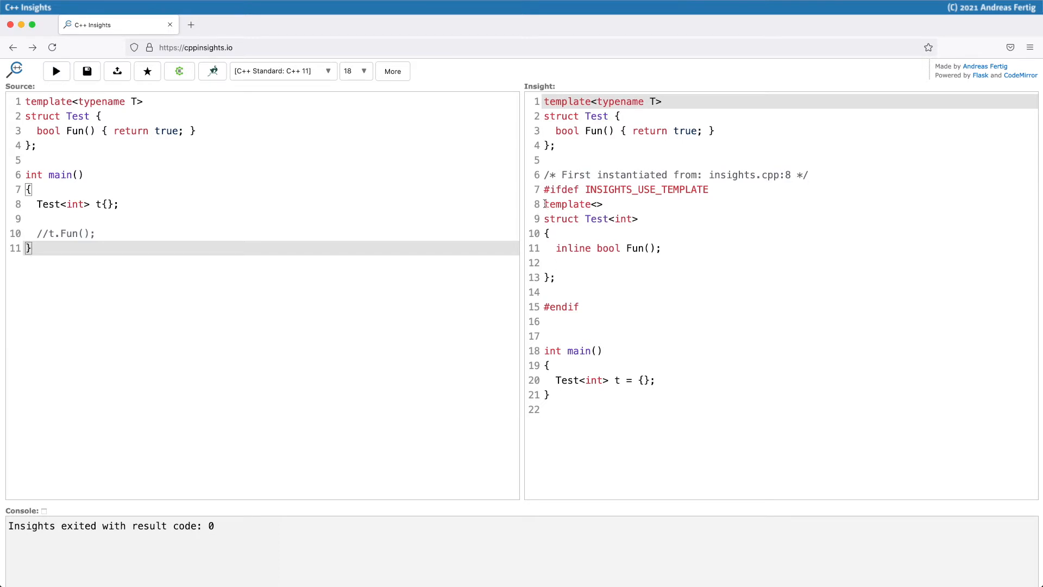
pyautogui.moveTo(545, 205); pyautogui.dragTo(556, 278)
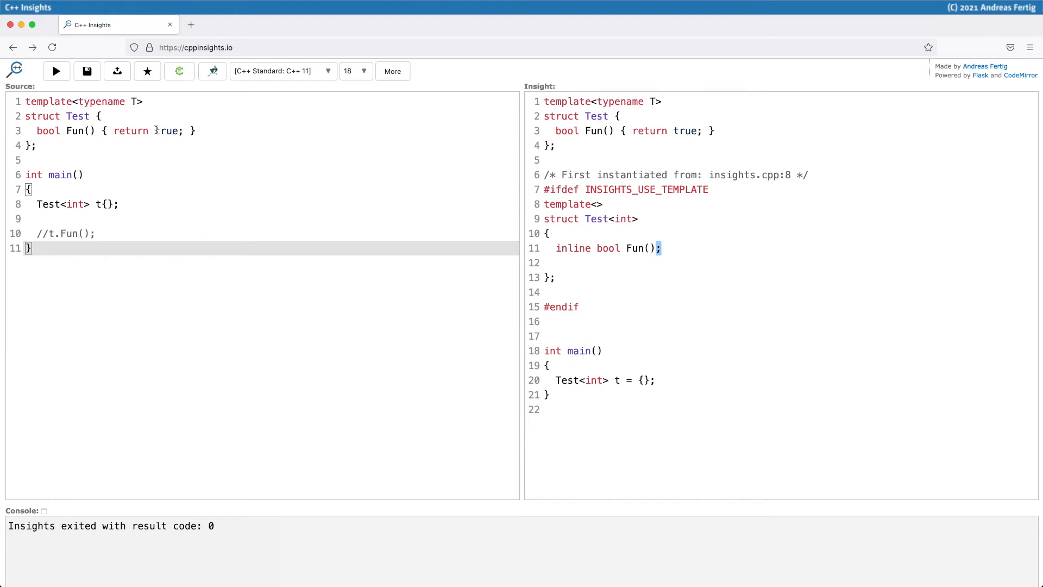
pyautogui.moveTo(77, 122)
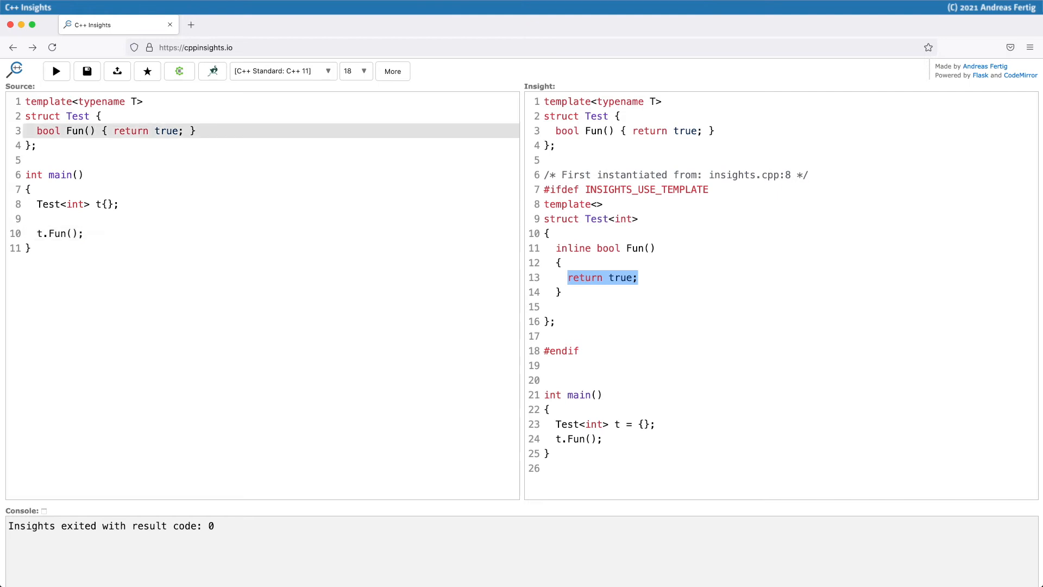
# - Add the virtual keyword before bool Fun() in the source editor
pyautogui.write('virutal')
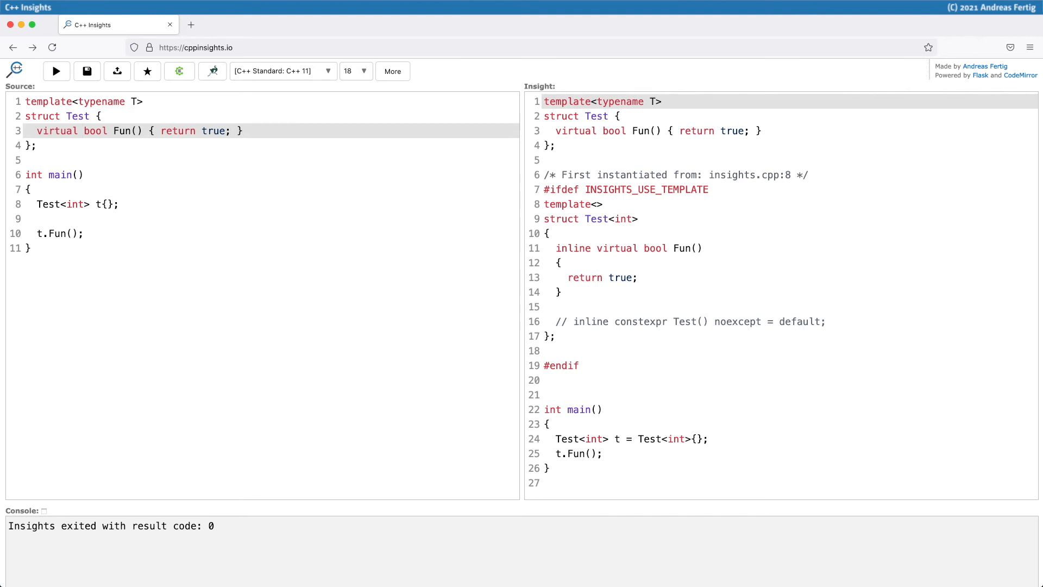
pyautogui.click(39, 233)
pyautogui.write('//')
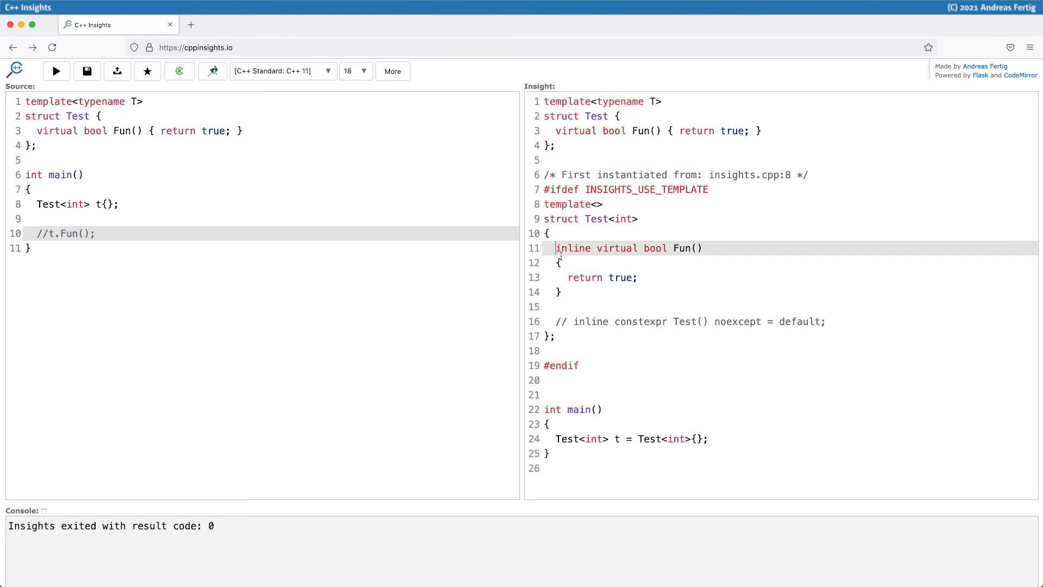
# - Highlight the inline virtual bool Fun() definition, body included, in the Insight pane
pyautogui.moveTo(557, 247); pyautogui.dragTo(561, 293)
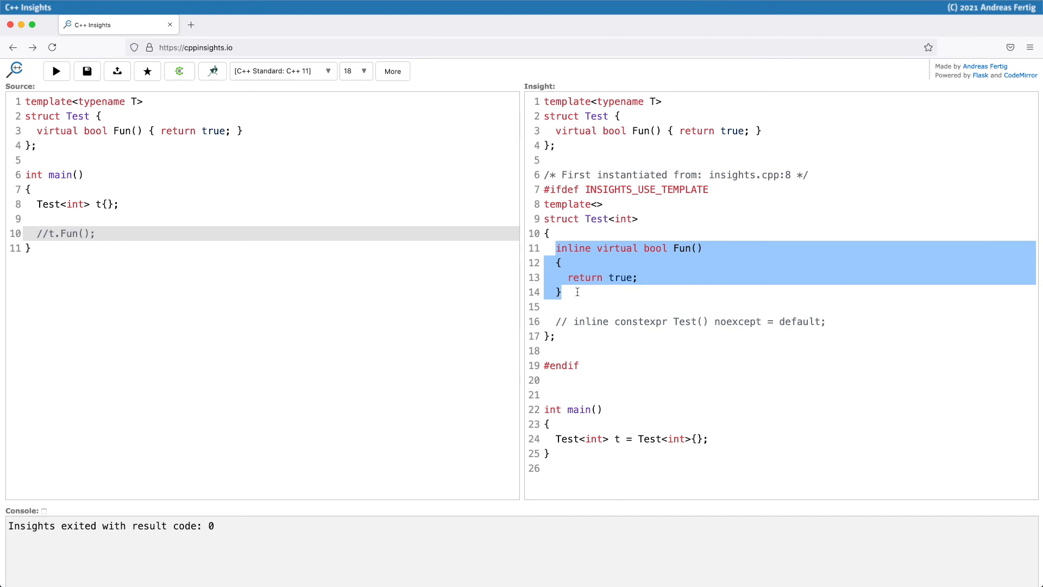